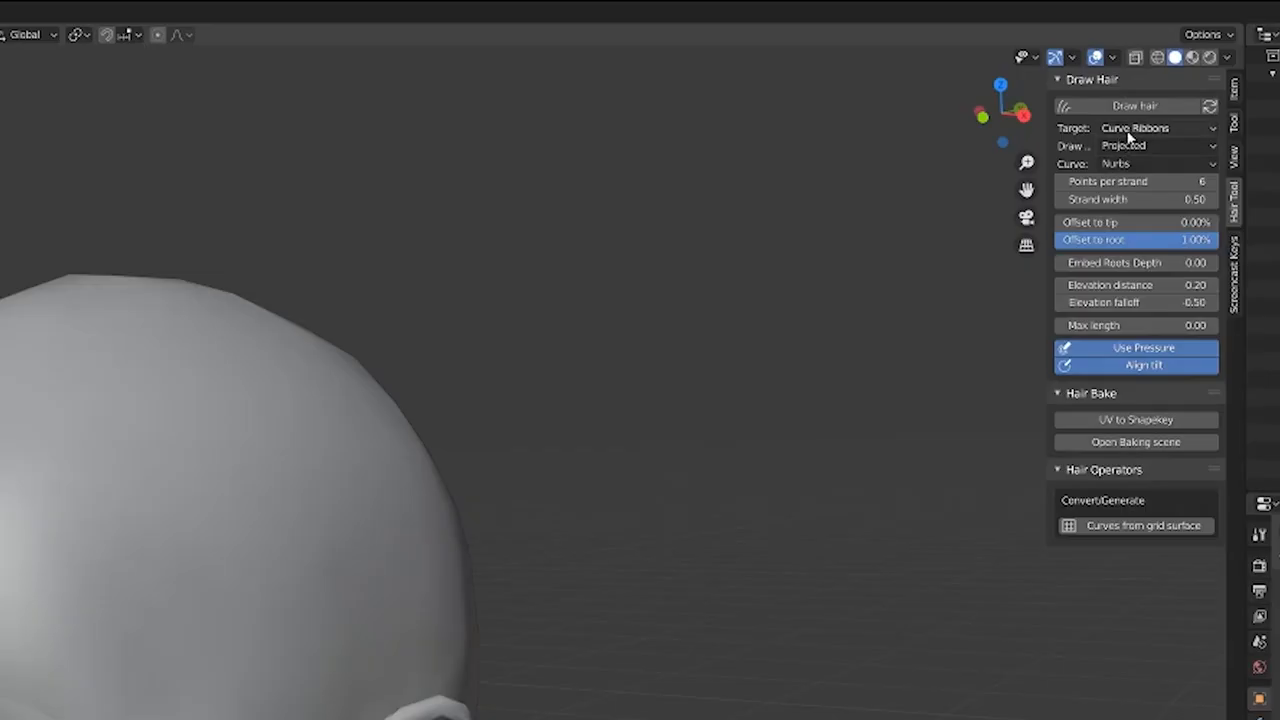
Set the Hair Tool target to Particle Hair with the Connected draw mode.
left_click(1157, 127)
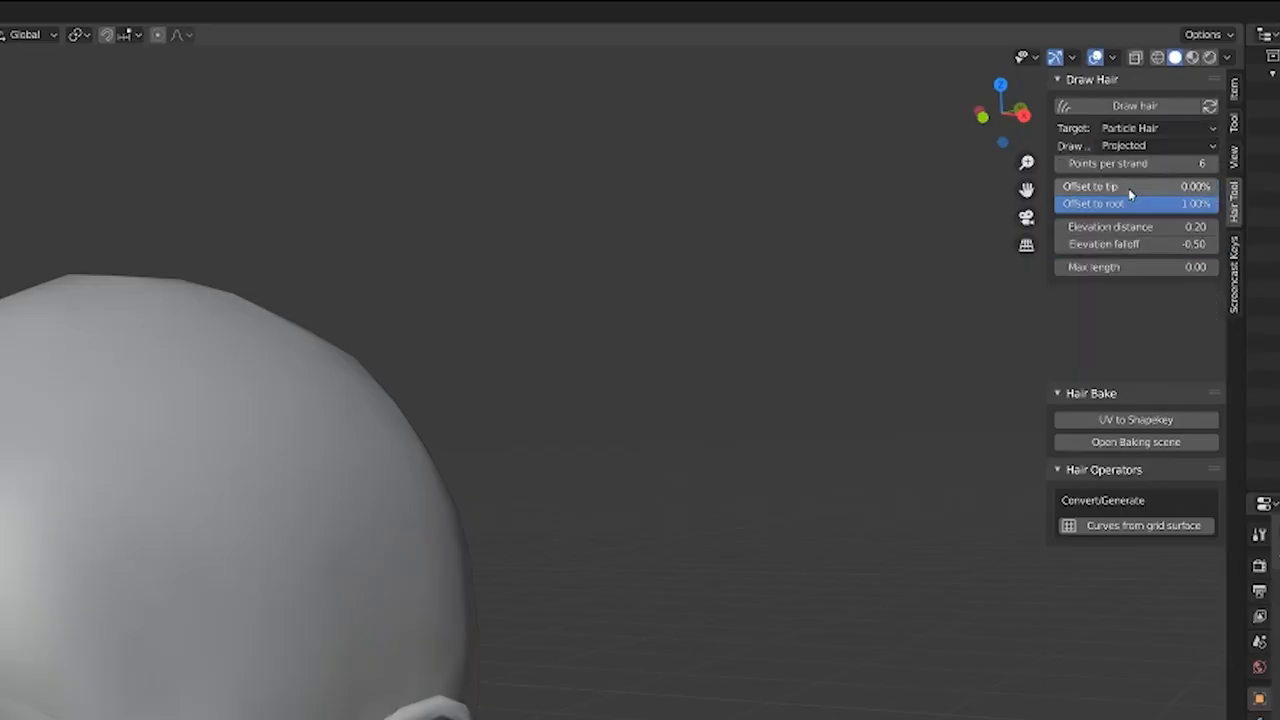
left_click(1155, 145)
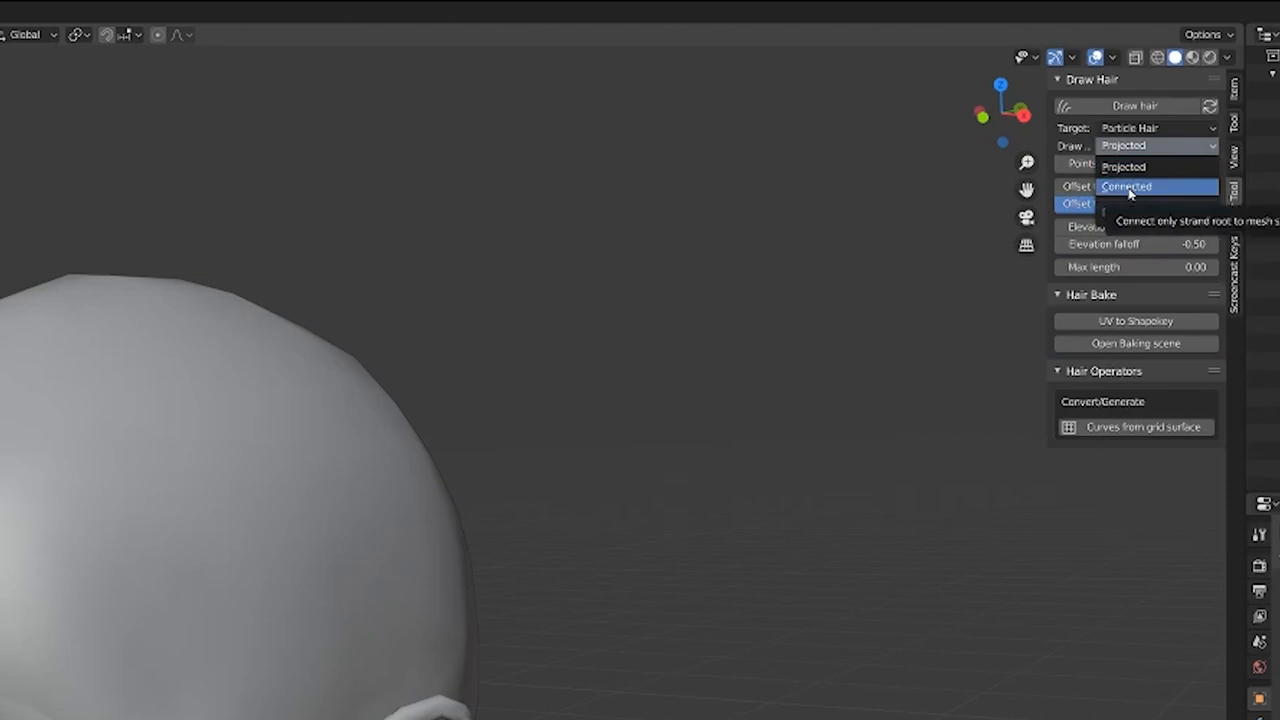
left_click(1126, 186)
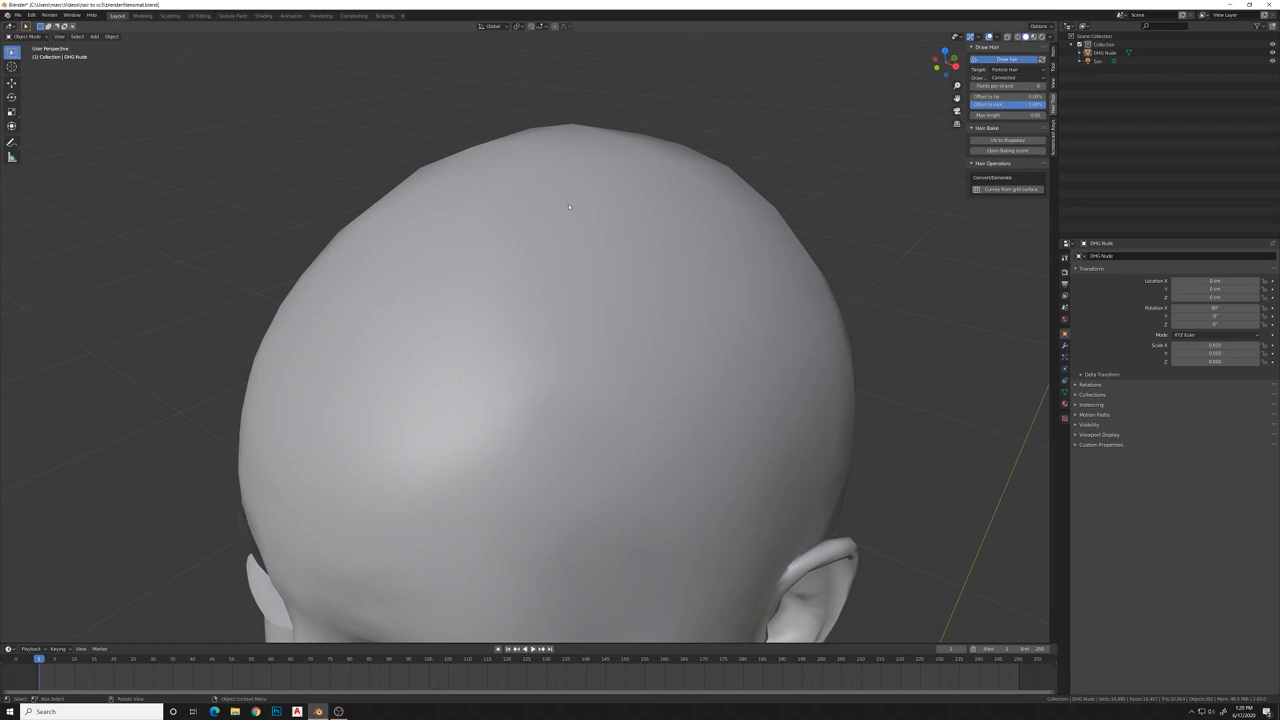
Select the head mesh and stroke a few hair strands across the scalp.
left_click(519, 321)
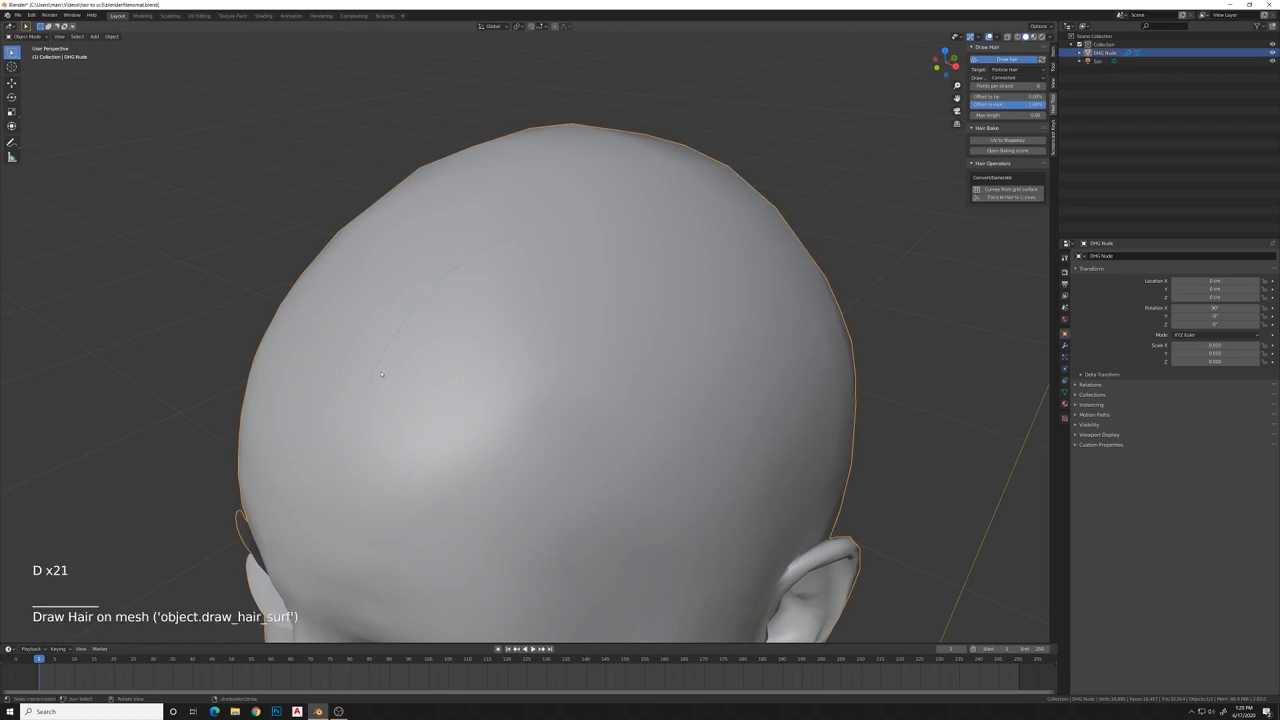
left_click_drag(381, 373, 423, 337)
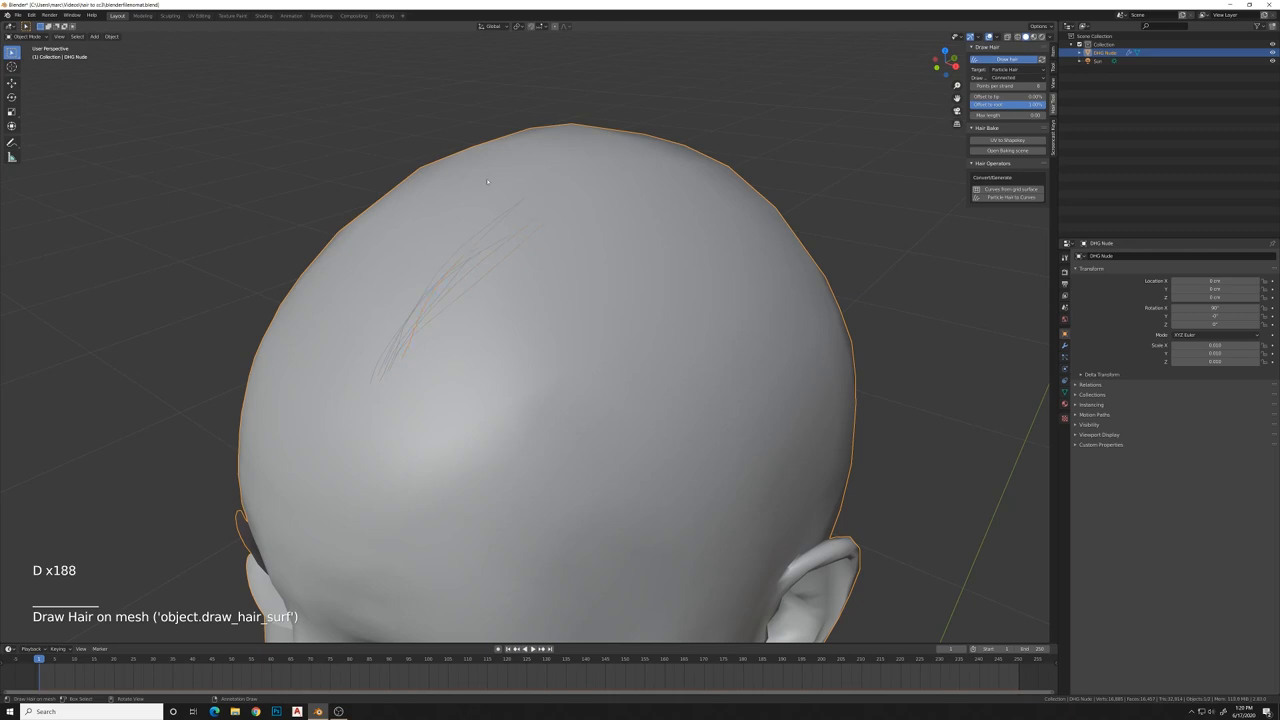
left_click(47, 76)
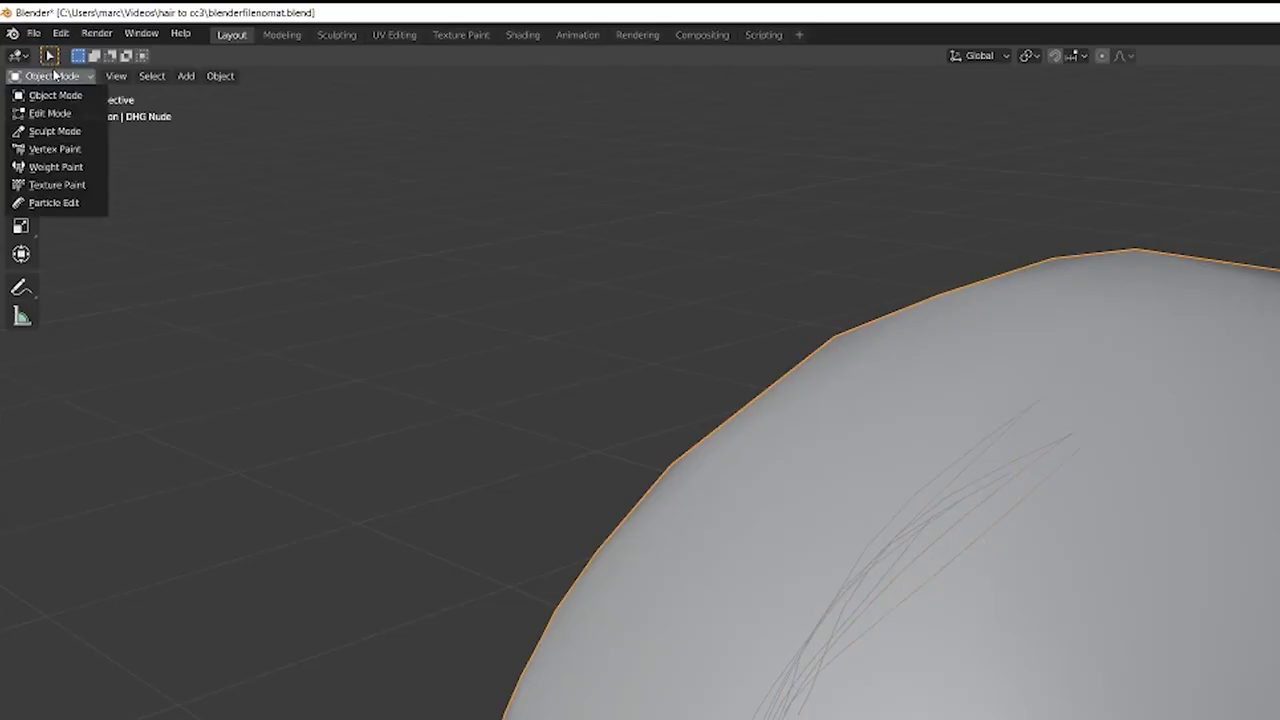
Comb the drawn strands up over the crown in Particle Edit mode.
left_click(54, 202)
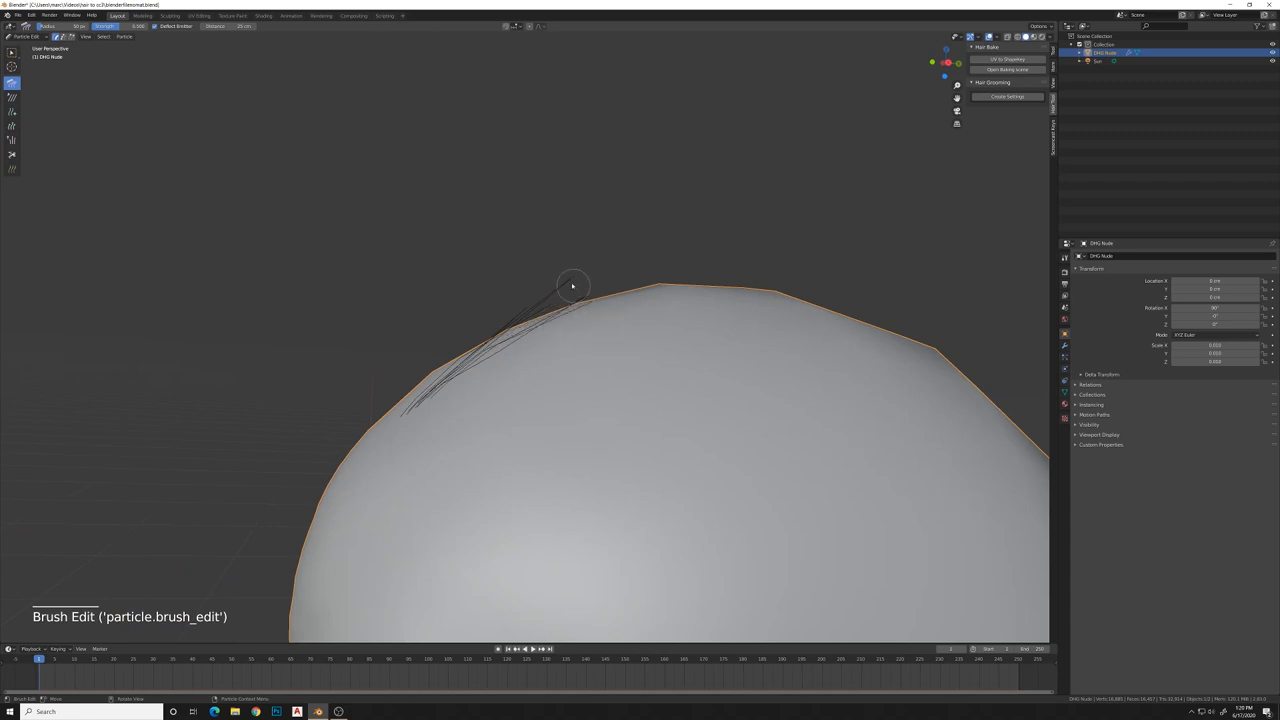
mouse_move(578, 303)
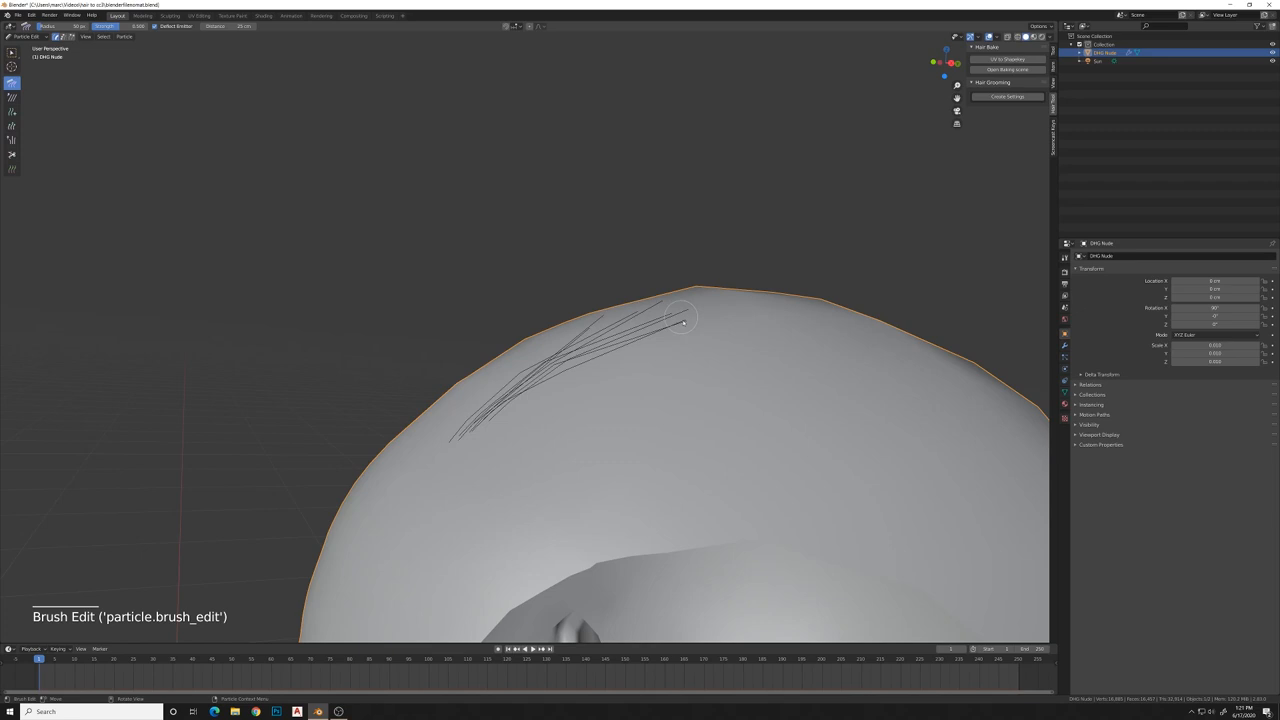
left_click_drag(685, 320, 680, 332)
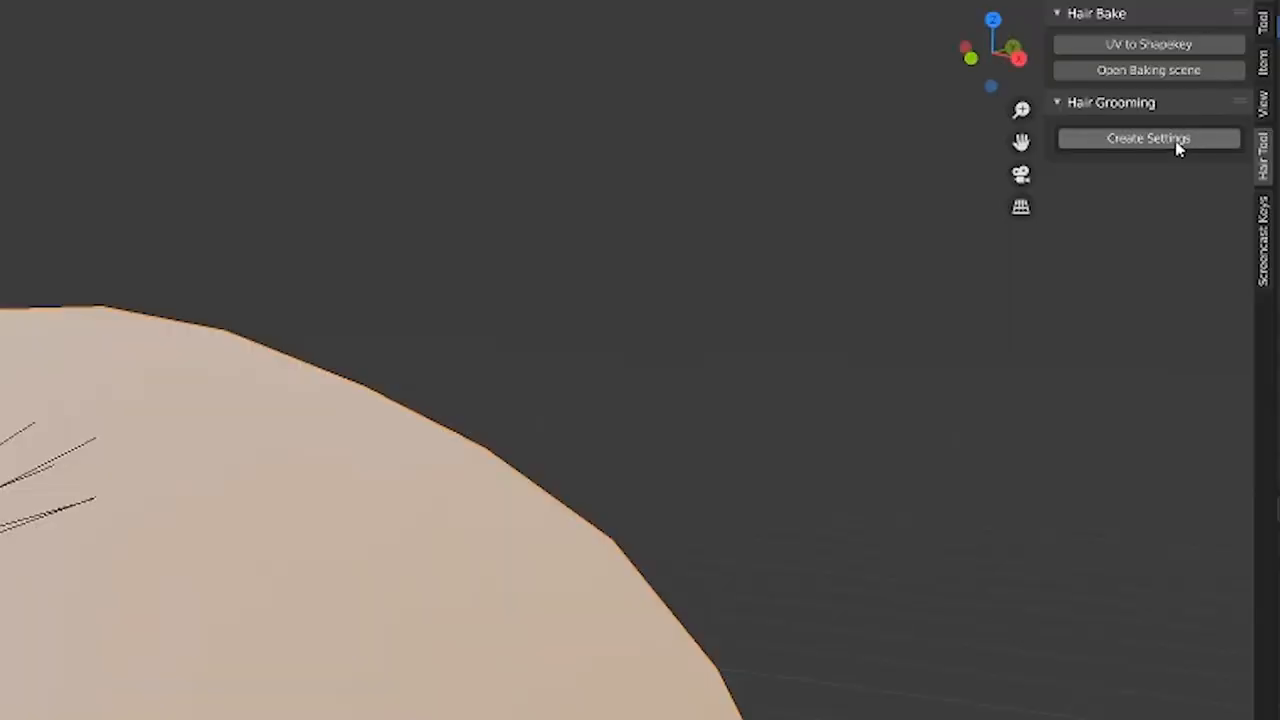
Generate curve ribbons with 8 points per strand and 0.11 strand width.
left_click(1148, 138)
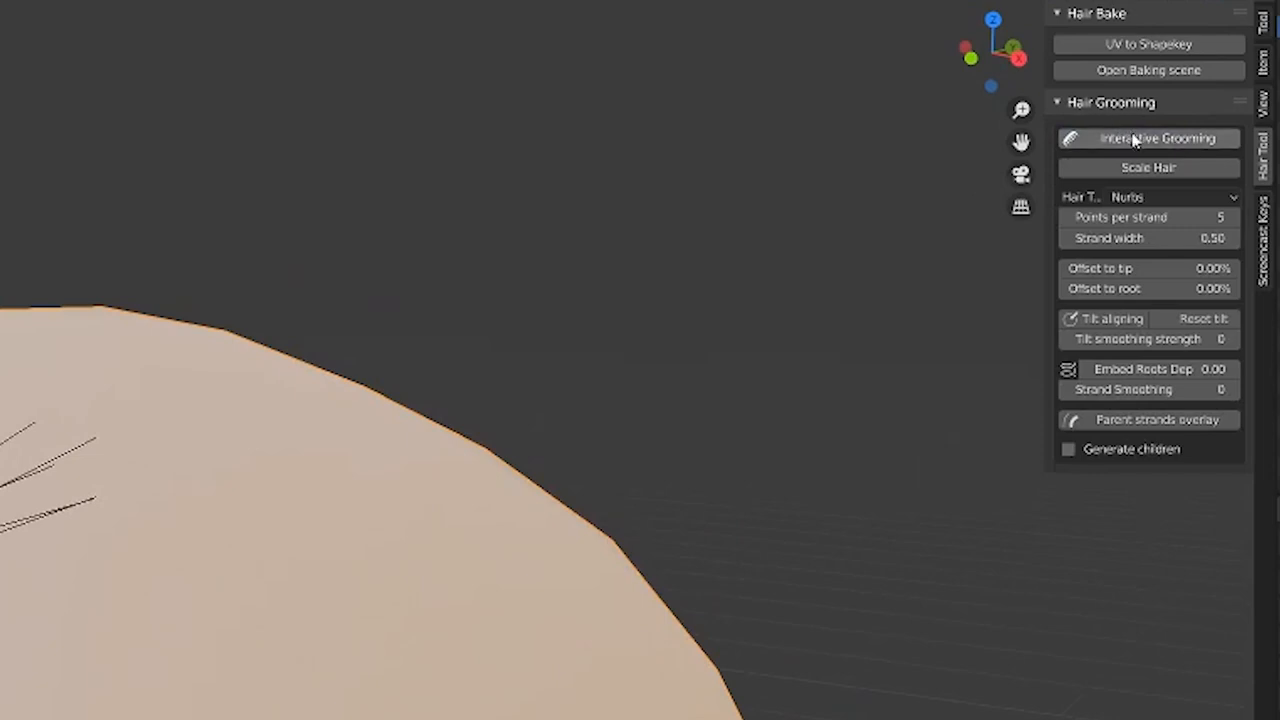
mouse_move(1148, 138)
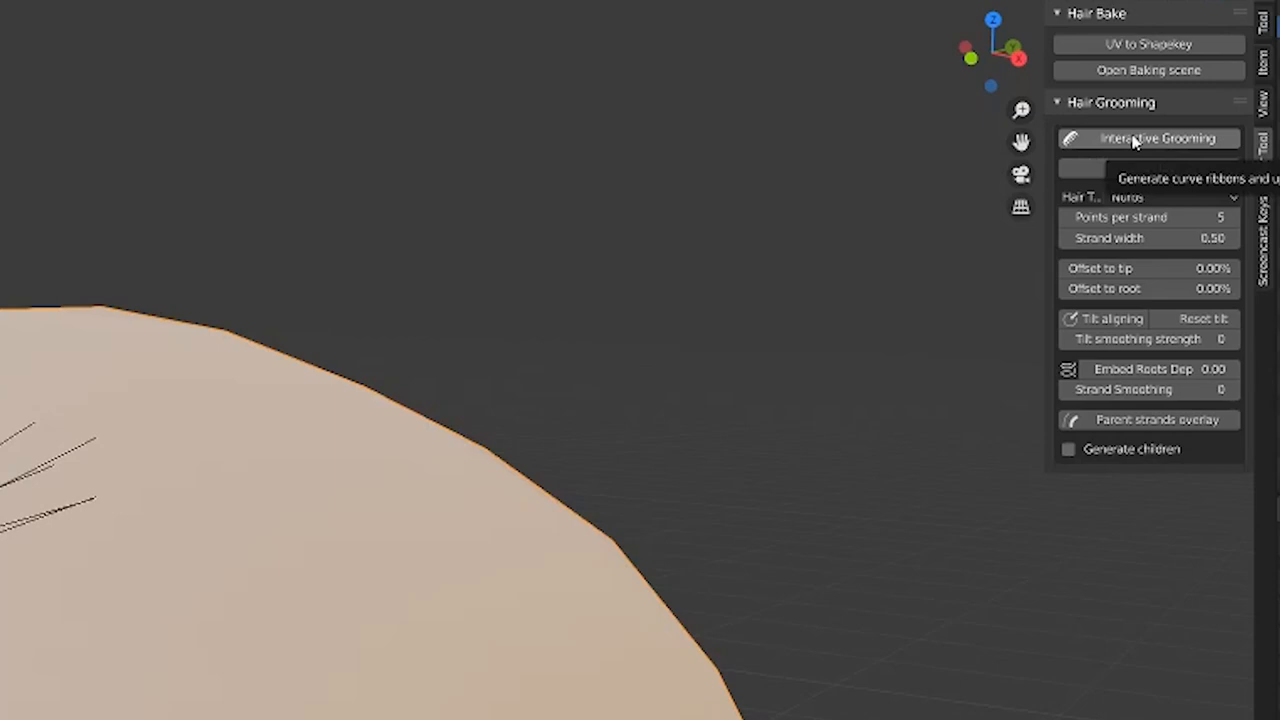
left_click(1148, 138)
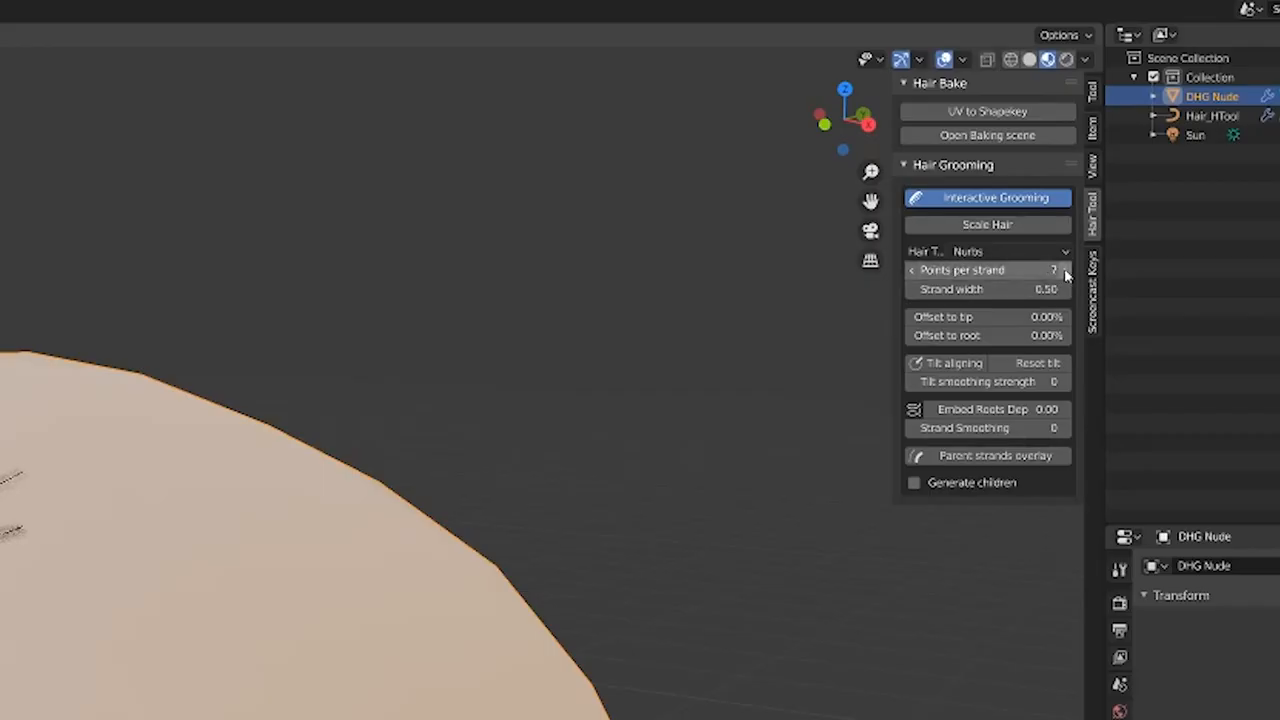
left_click(1060, 270)
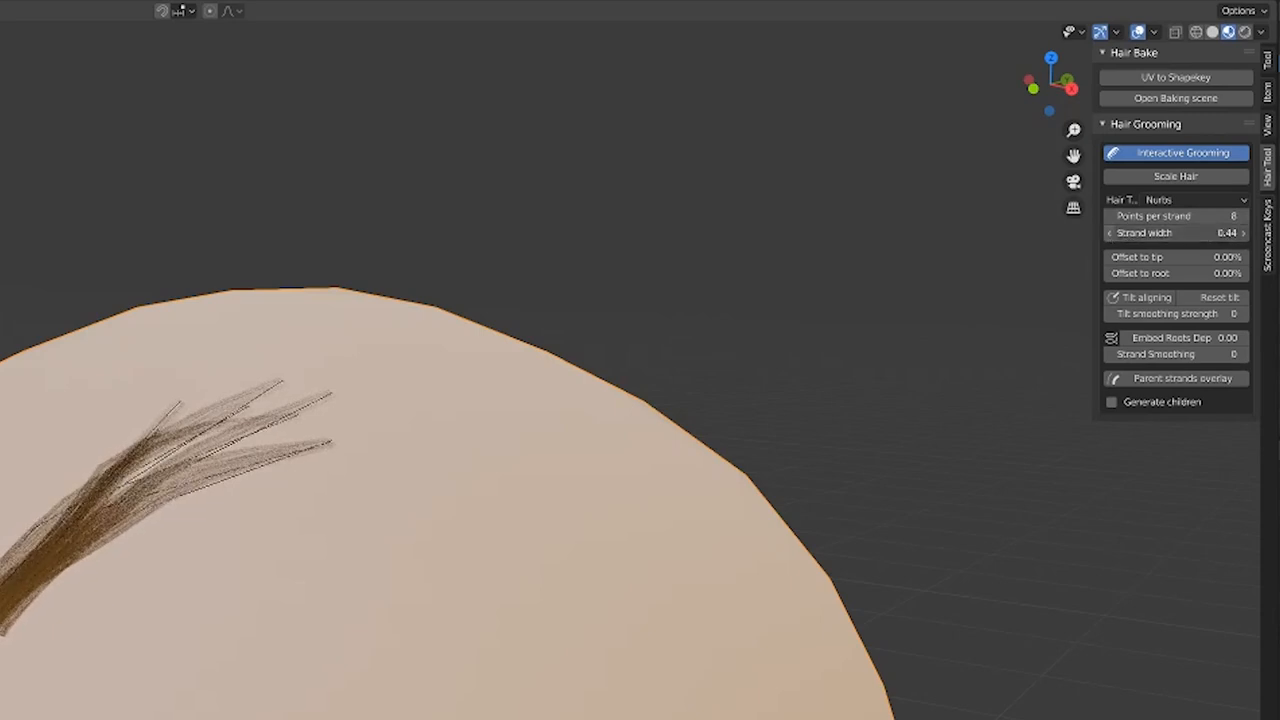
left_click_drag(1200, 232, 1130, 232)
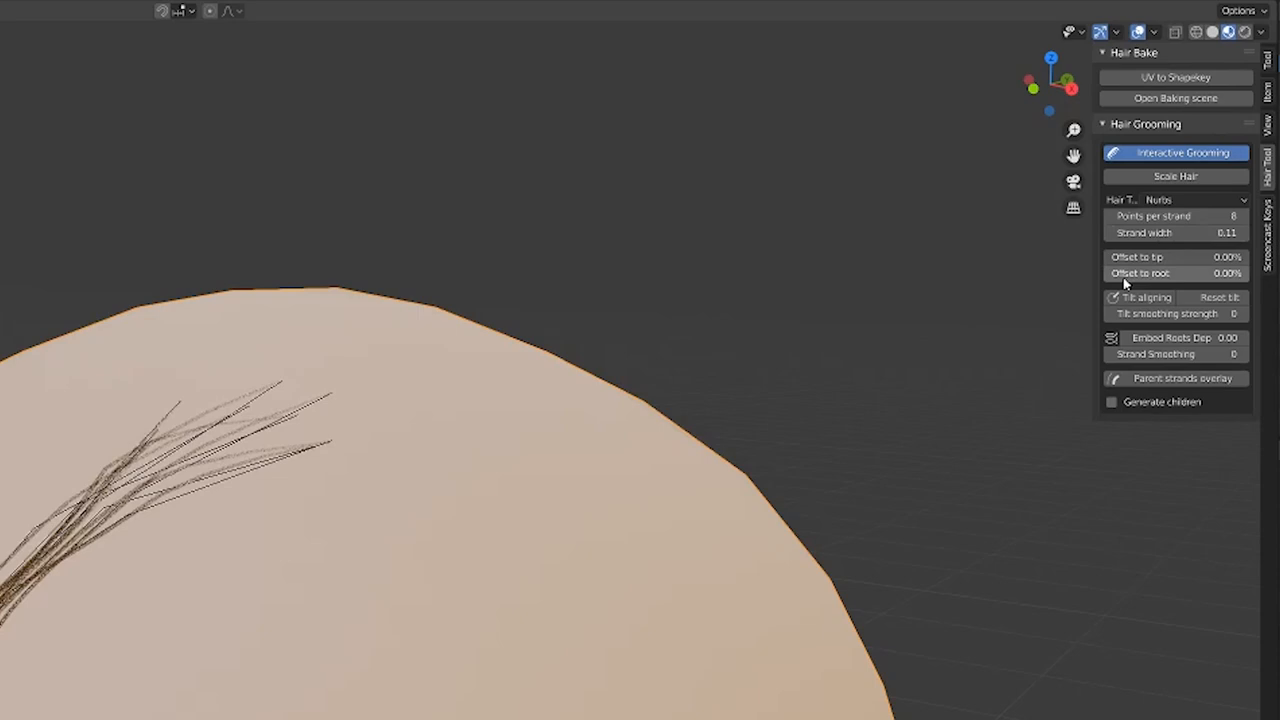
left_click(1147, 297)
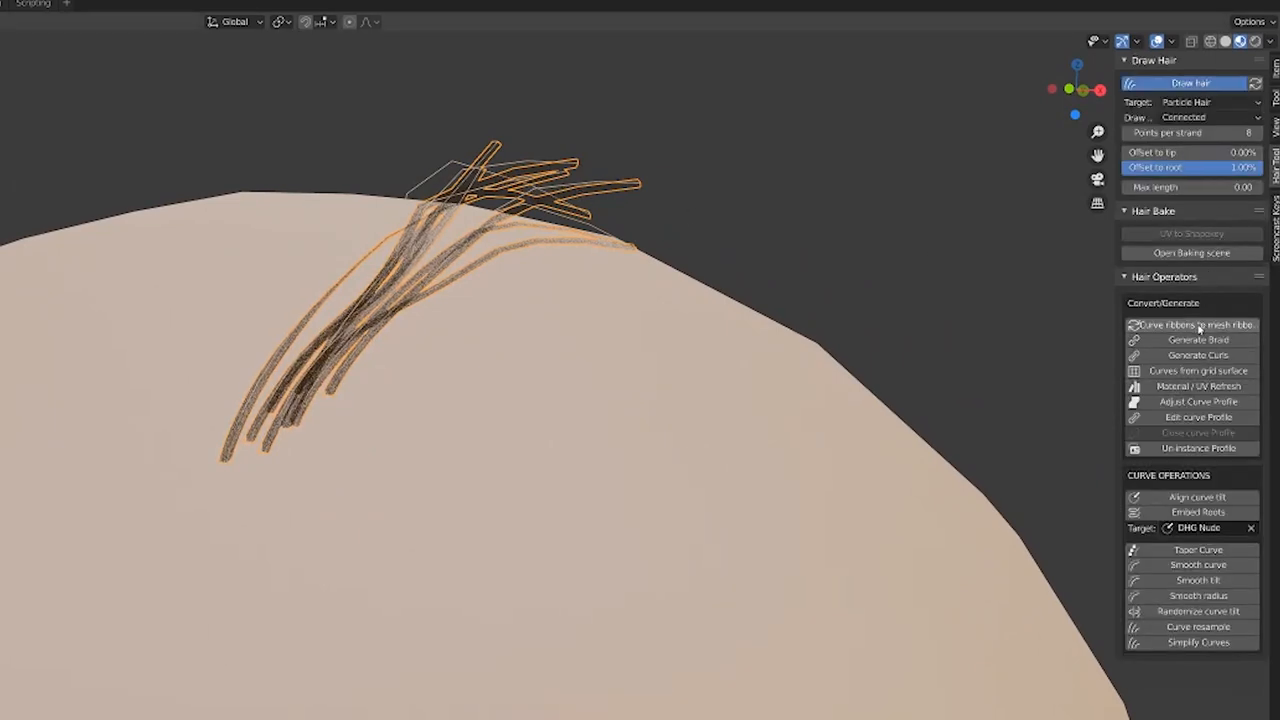
Convert the curve ribbons to mesh ribbons and select the Hair_HTool_mesh object.
left_click(1192, 325)
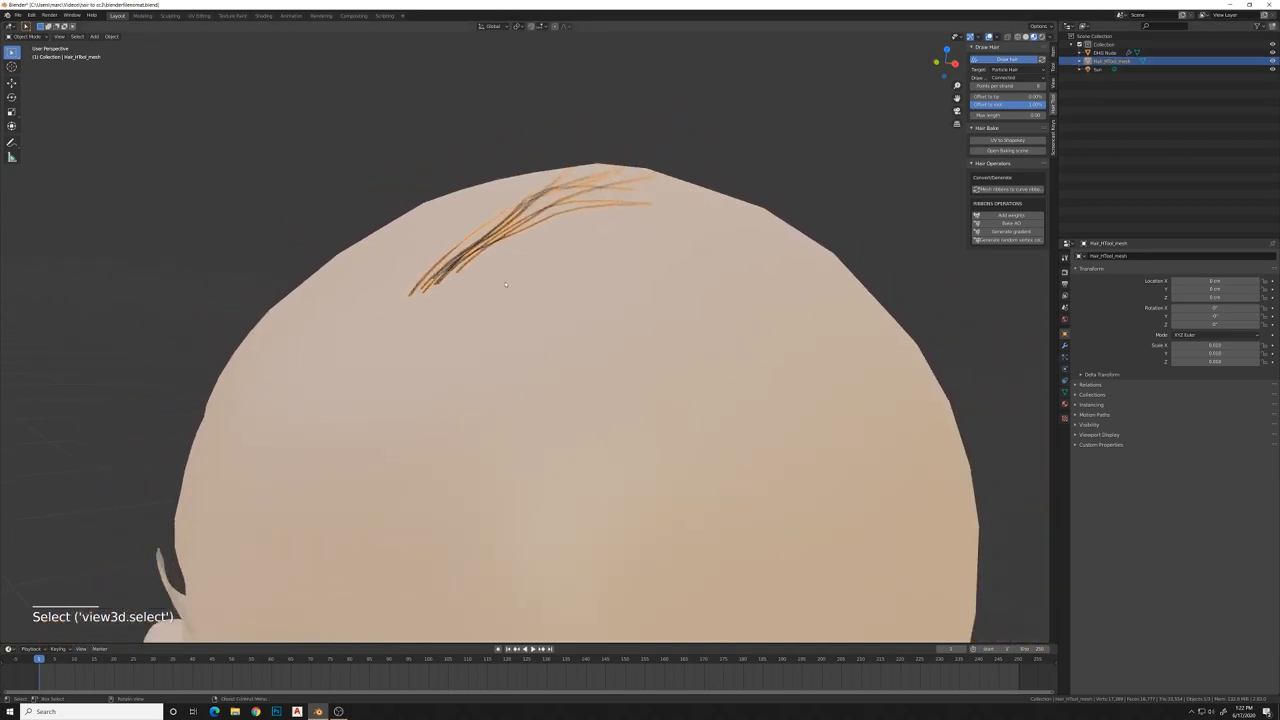
left_click(17, 15)
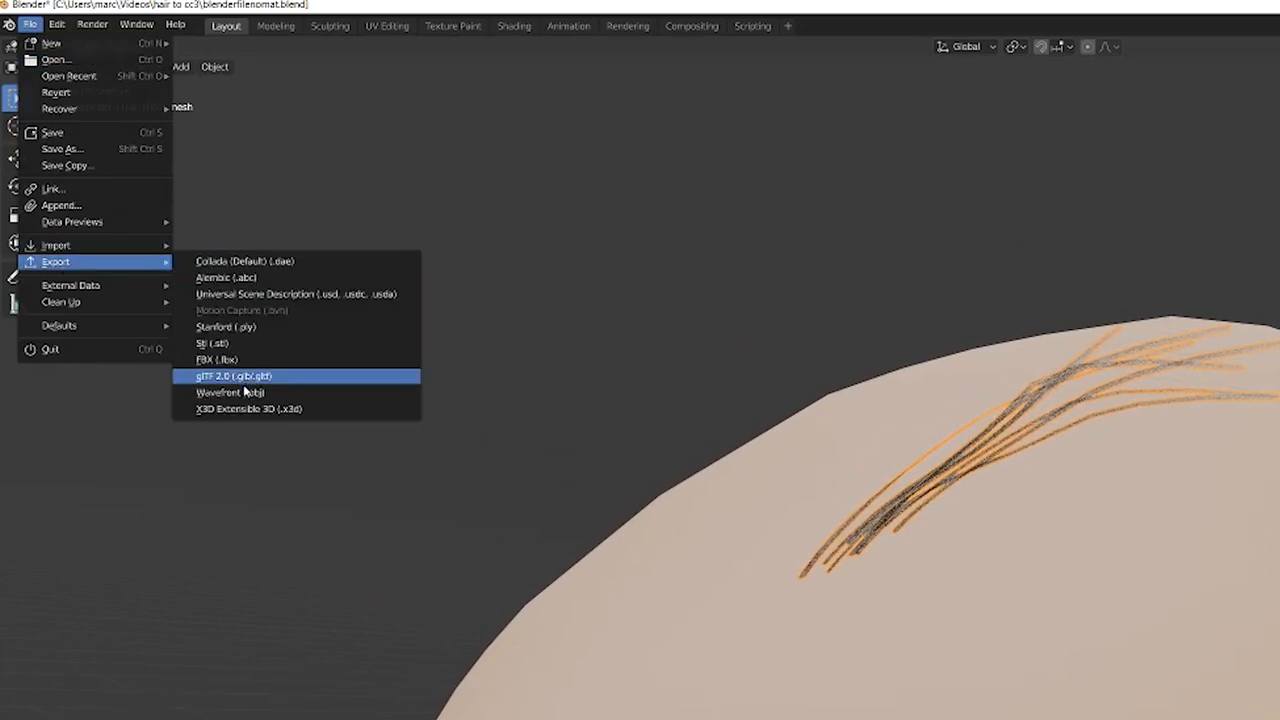
Export only the selected hair mesh as Wavefront OBJ 'hair clump export.obj'.
left_click(229, 391)
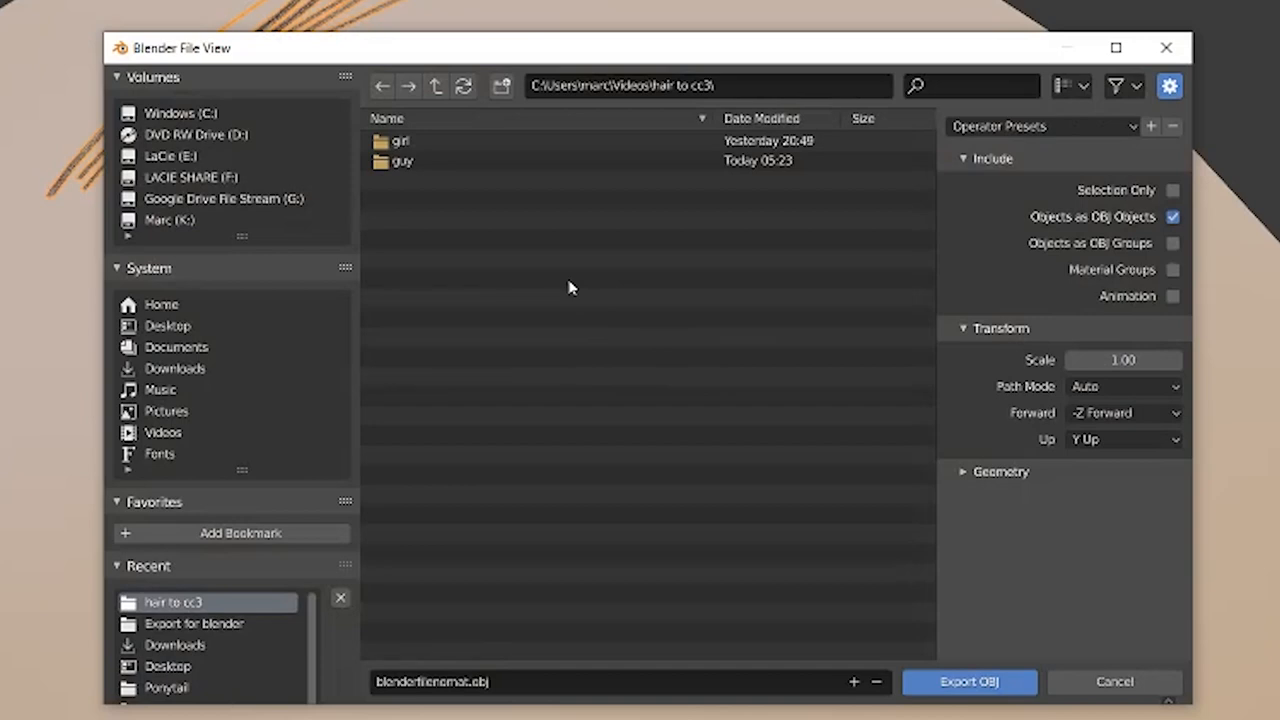
mouse_move(540, 632)
type("hair clump export")
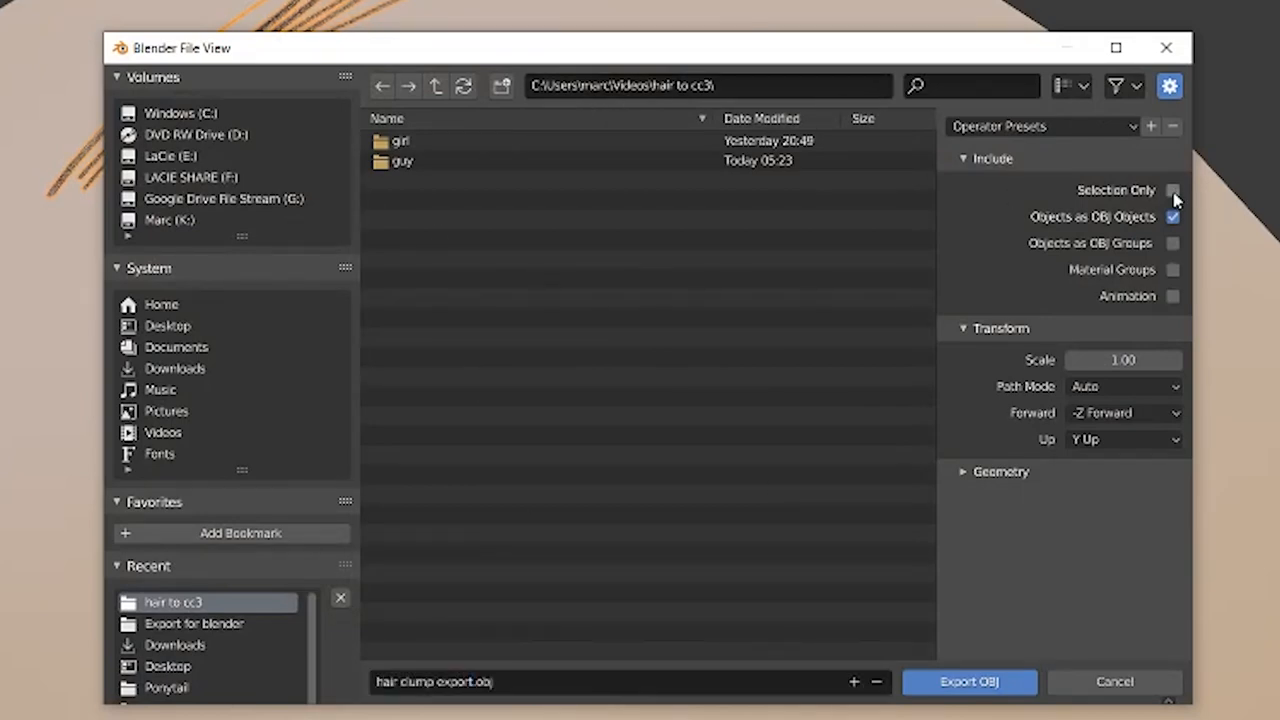
left_click(1173, 190)
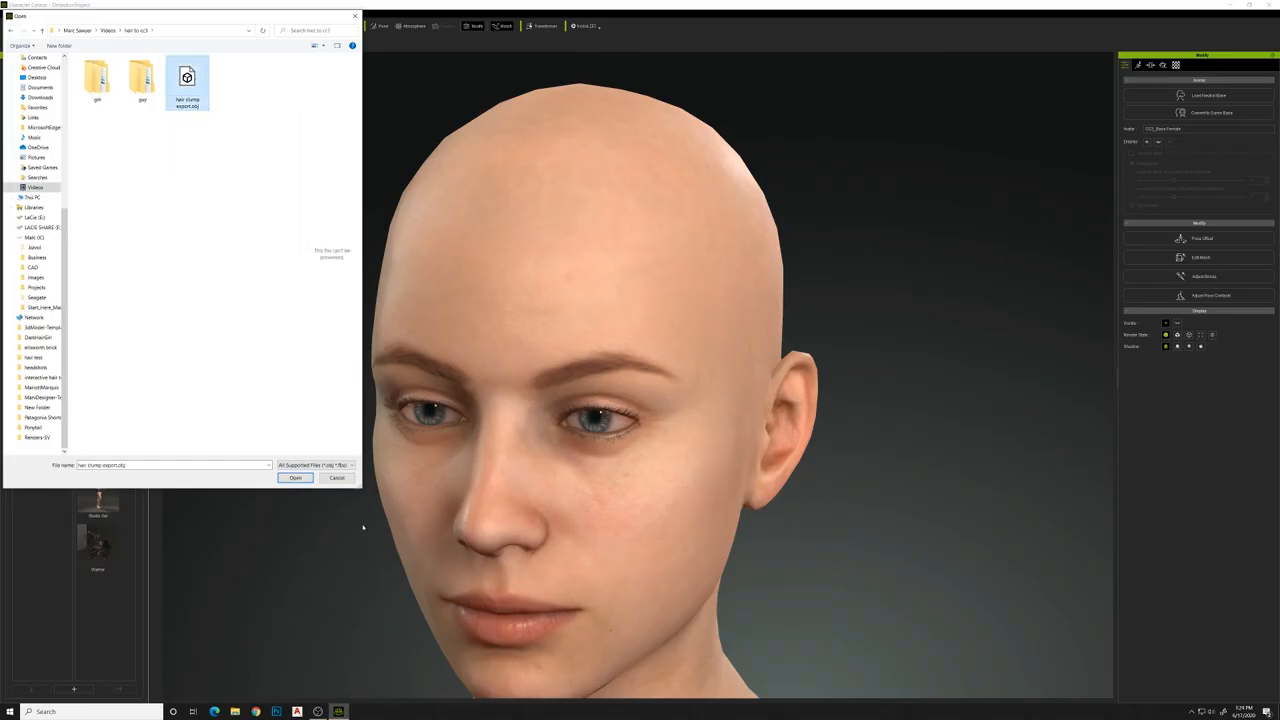
Import 'hair clump export.obj' into Character Creator onto the head.
left_click(337, 477)
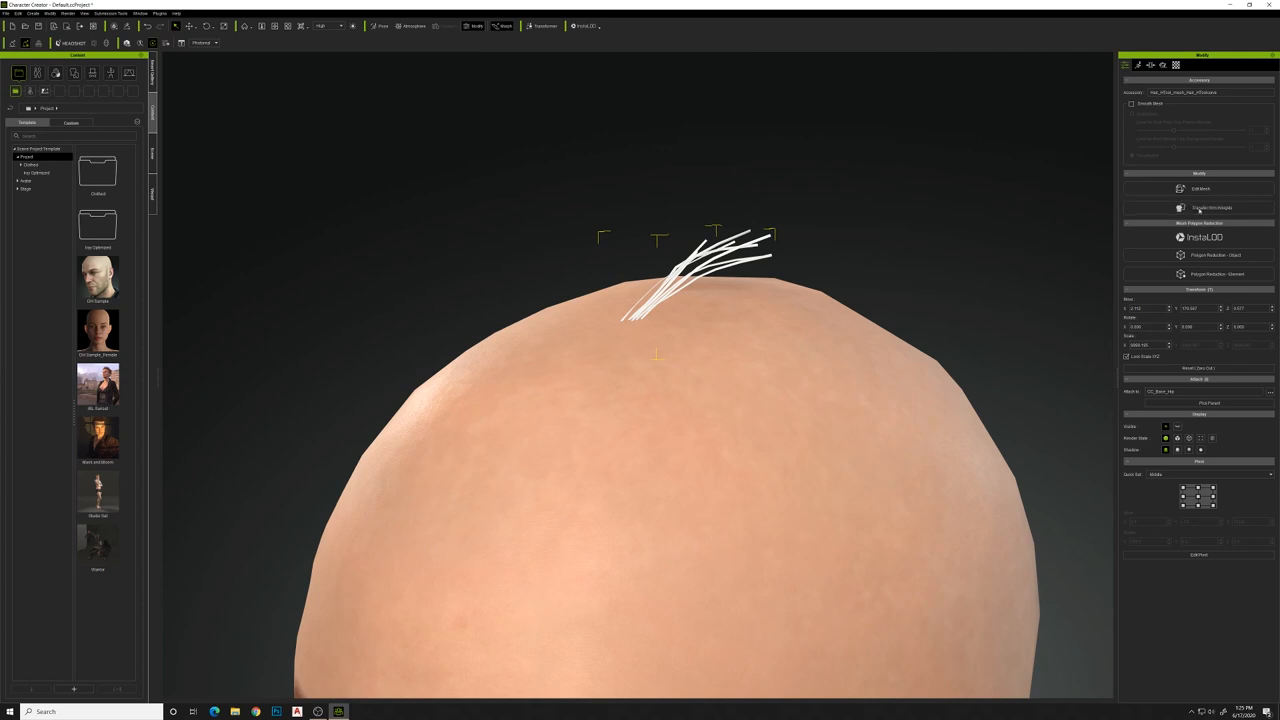
Transfer skin weights to the hair accessory using the Hair template.
left_click(1211, 208)
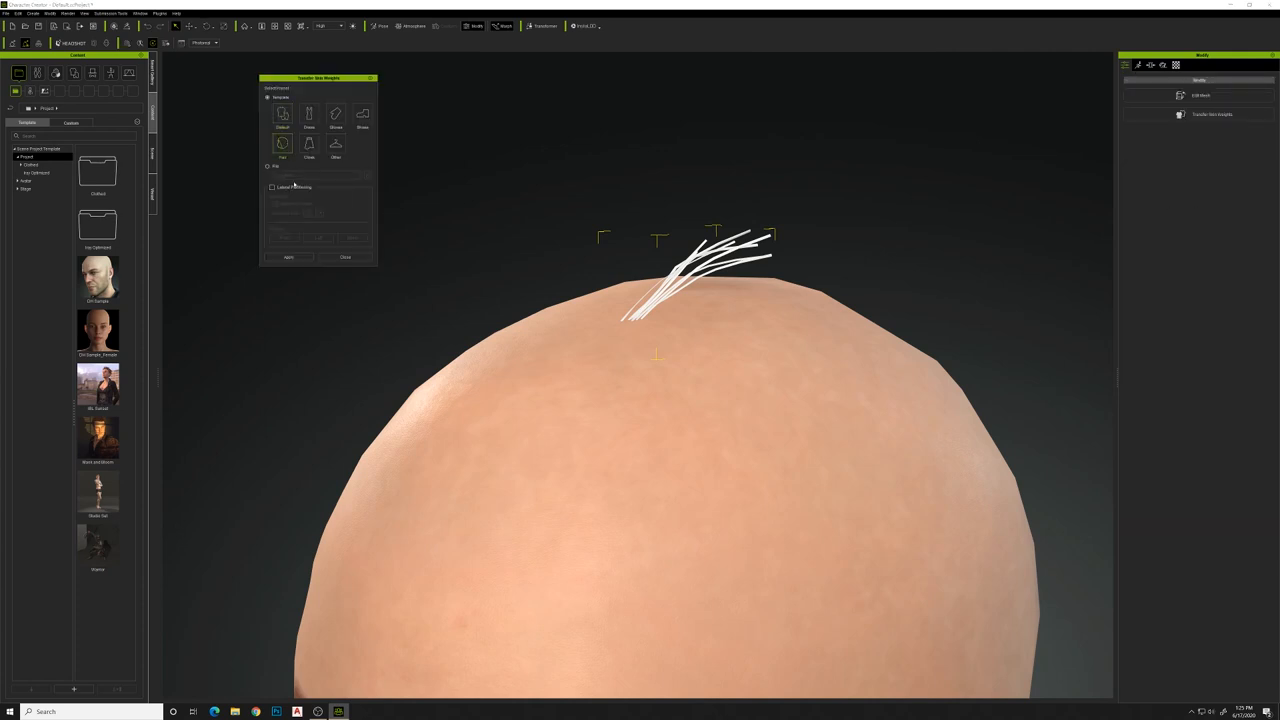
left_click(288, 257)
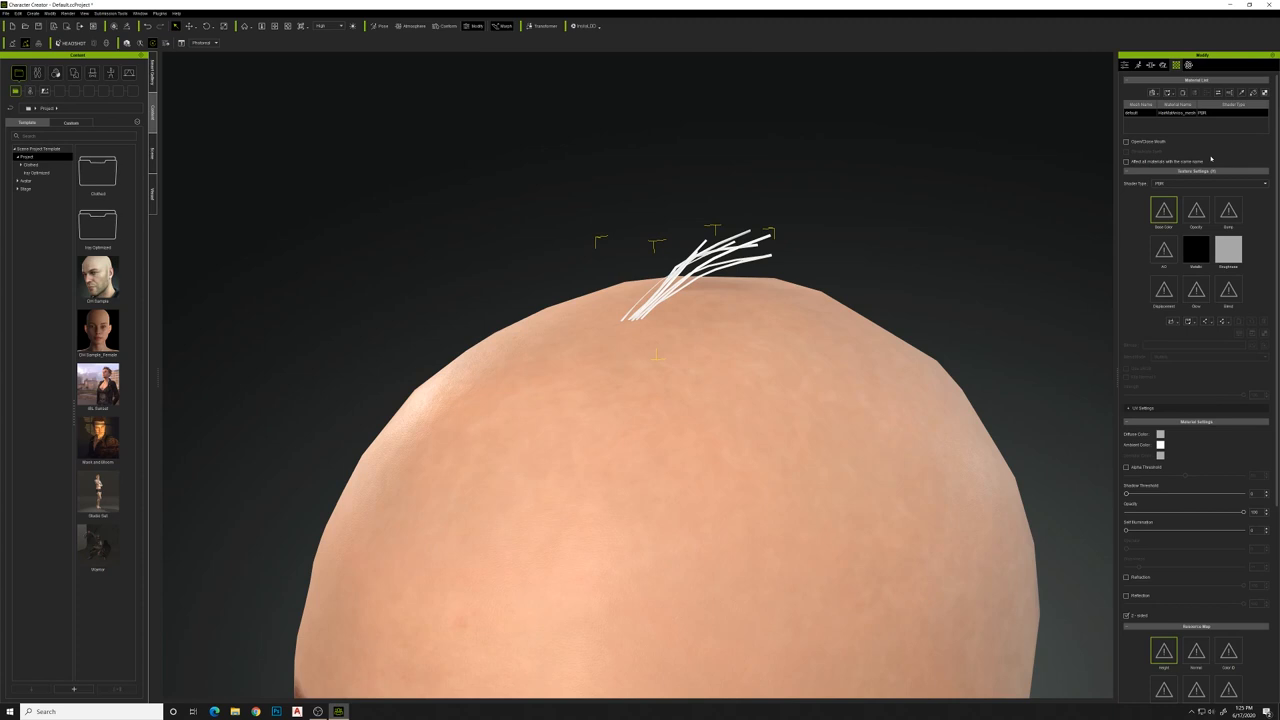
mouse_move(1145, 199)
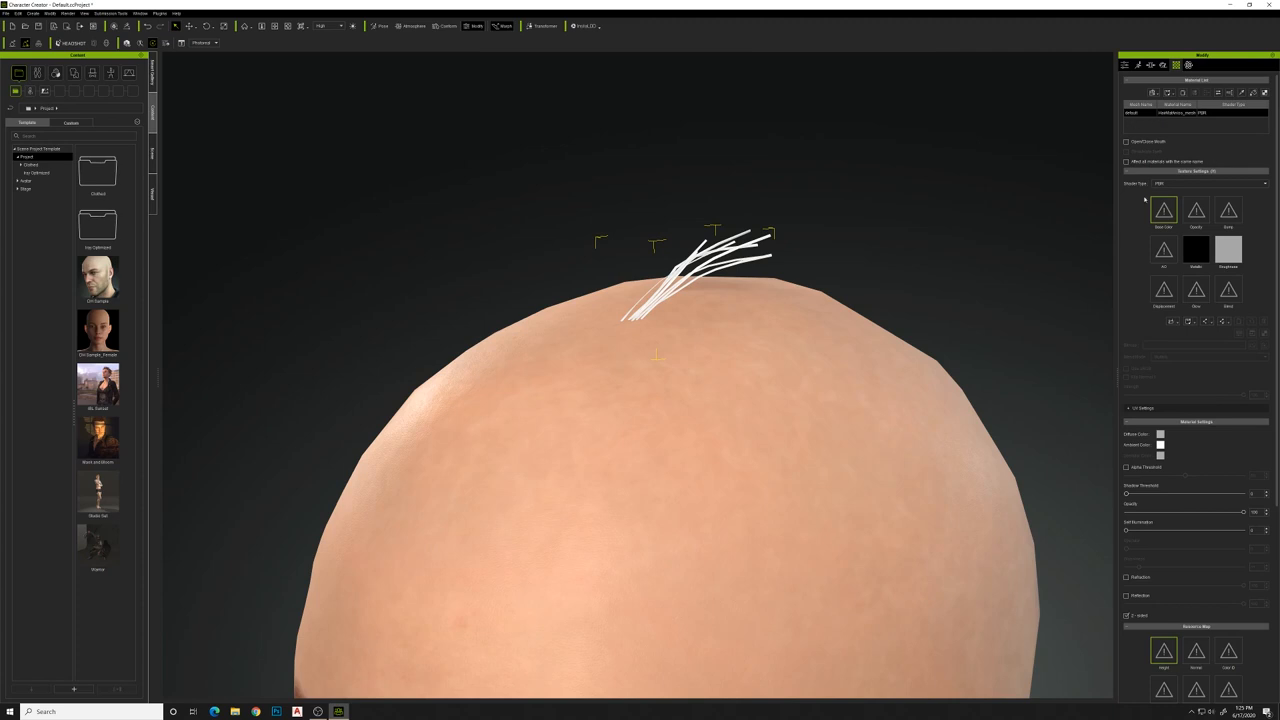
Use the Digital_Human Hair shader and load HairStrip base color and opacity textures.
left_click(1210, 183)
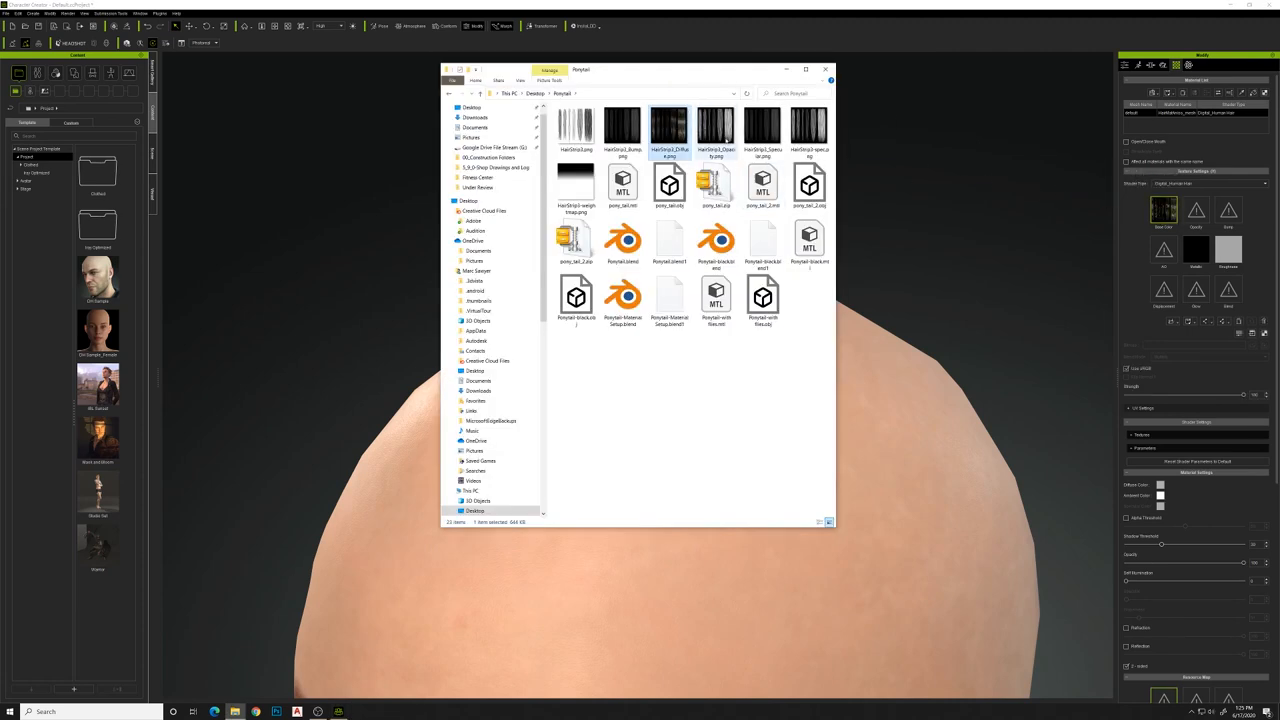
left_click(715, 130)
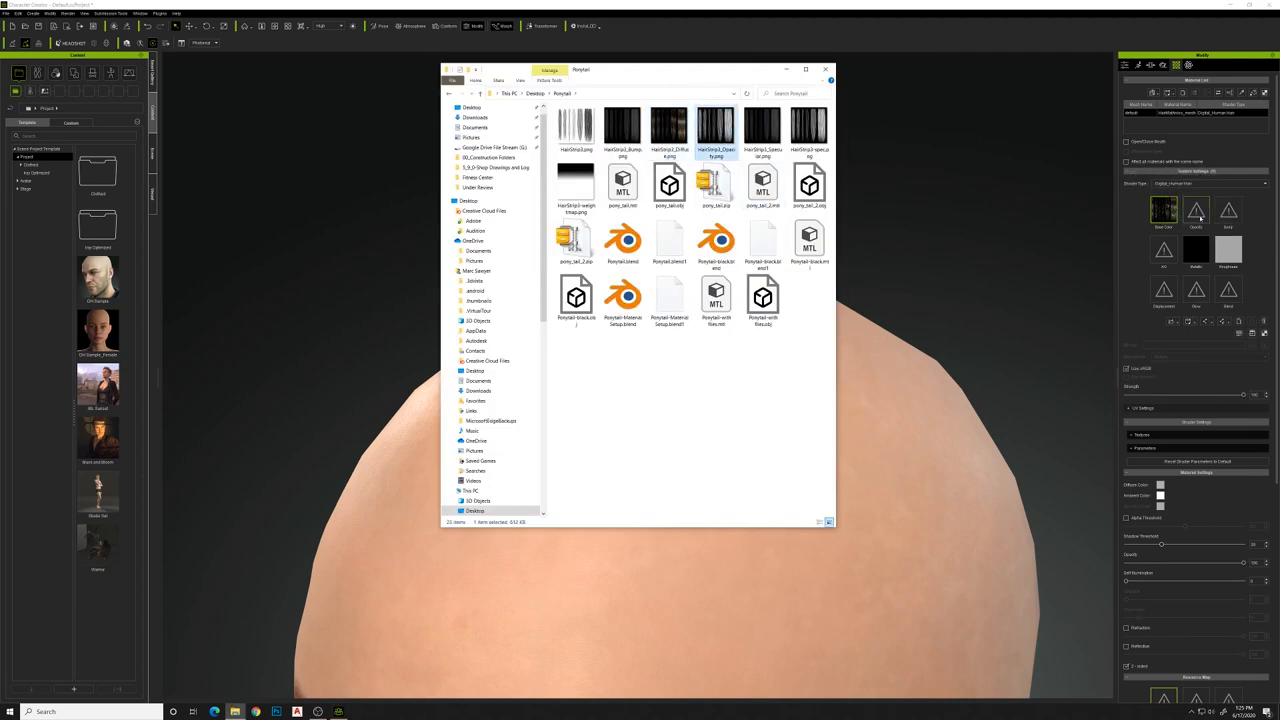
left_click(762, 130)
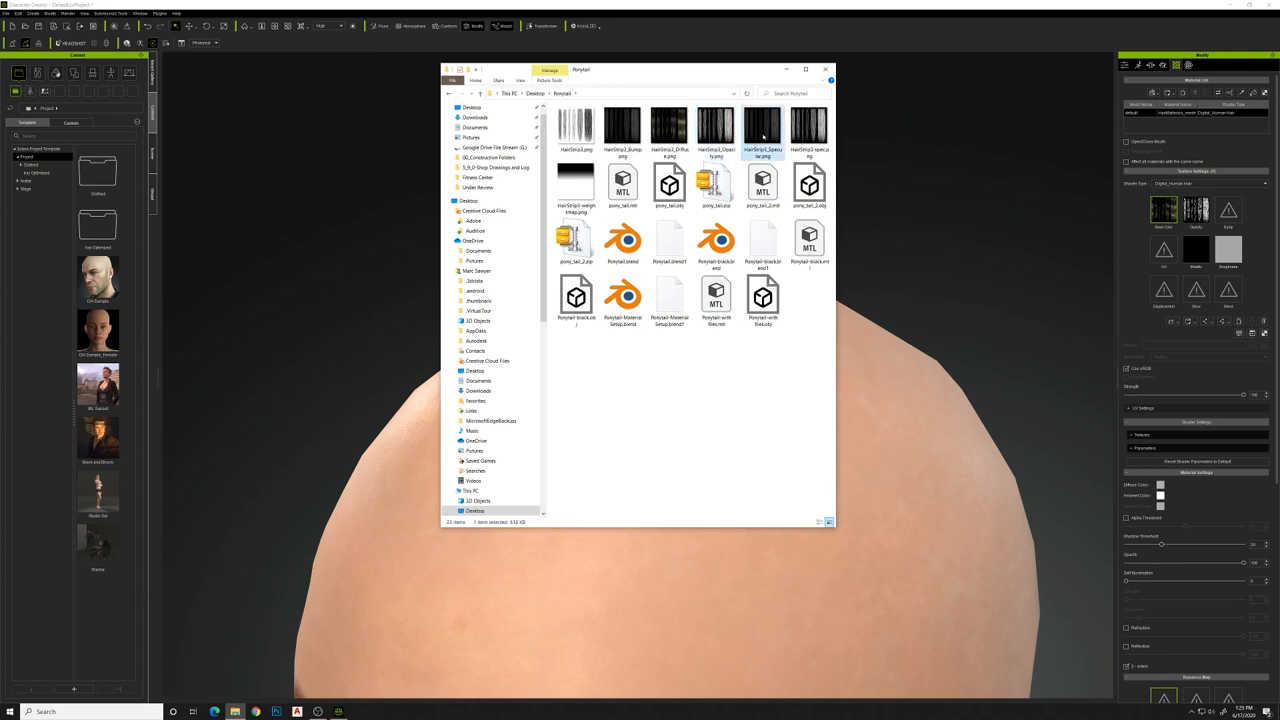